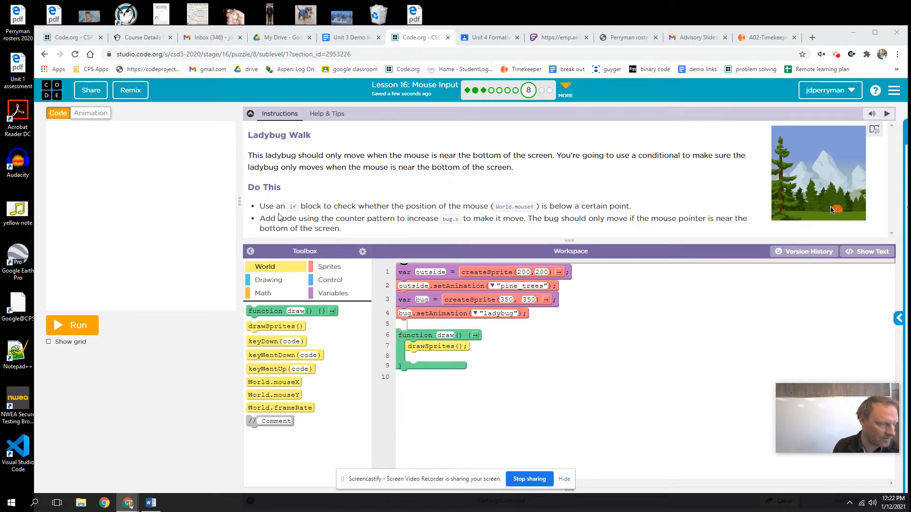
# Step: Run and reset the ladybug program, then add an if block inside draw()
pyautogui.click(72, 324)
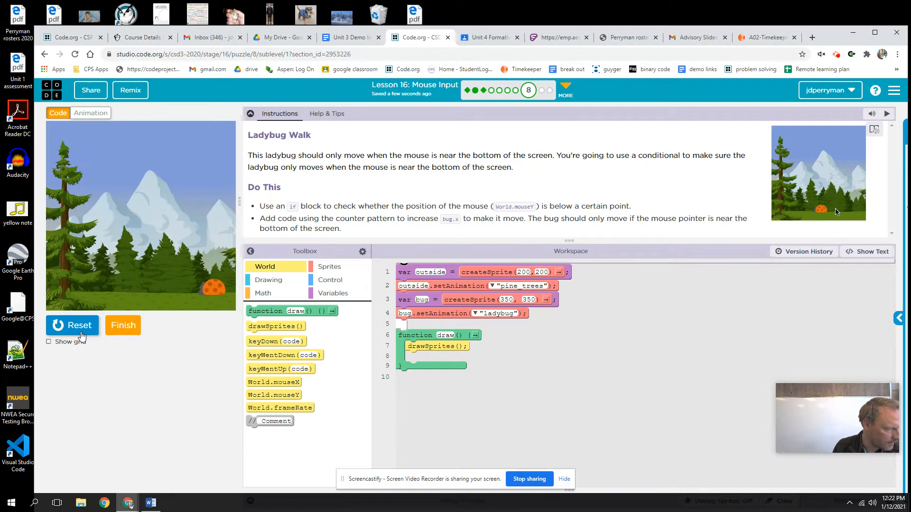
pyautogui.click(72, 325)
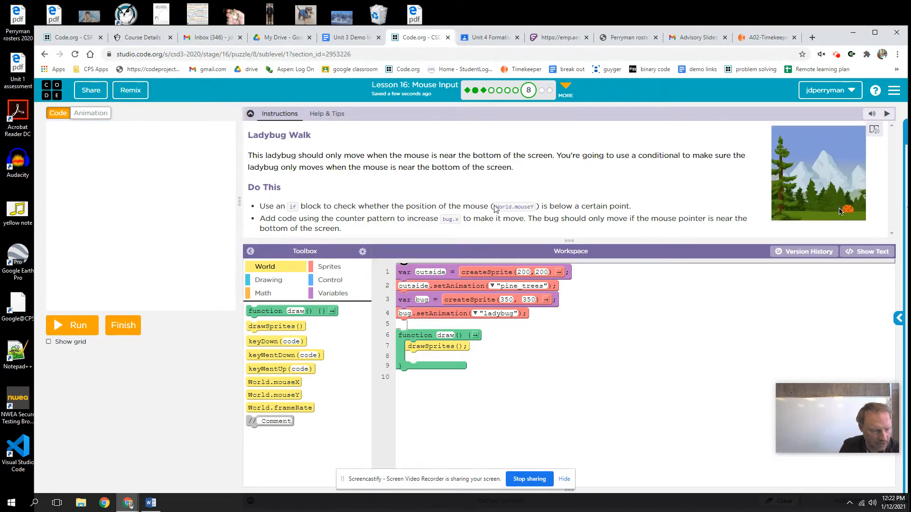
pyautogui.click(329, 279)
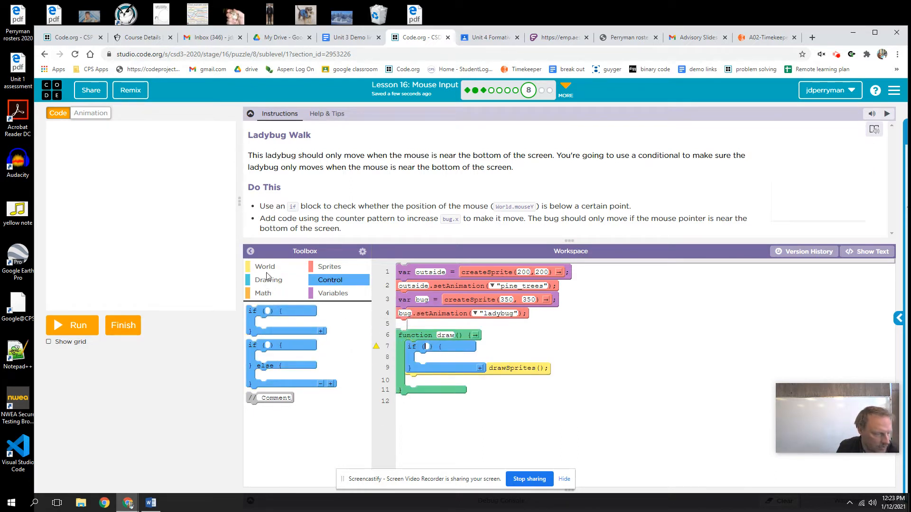
# Step: Put World.mouseY and a greater-than comparison into the if condition
pyautogui.click(265, 266)
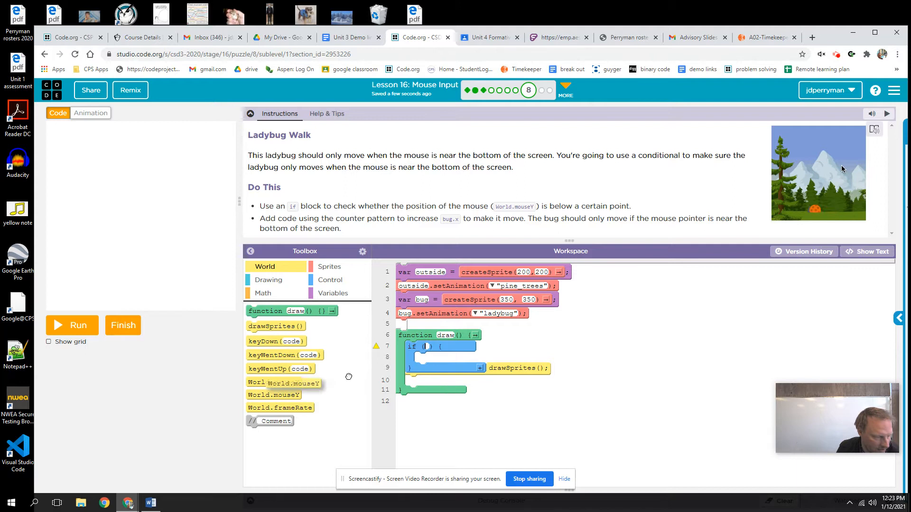
pyautogui.moveTo(273, 395); pyautogui.dragTo(427, 347)
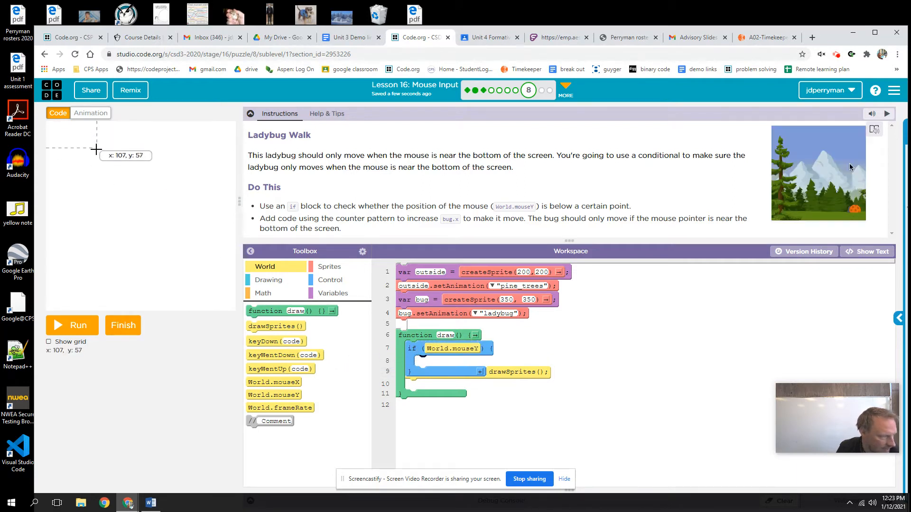
pyautogui.moveTo(92, 224)
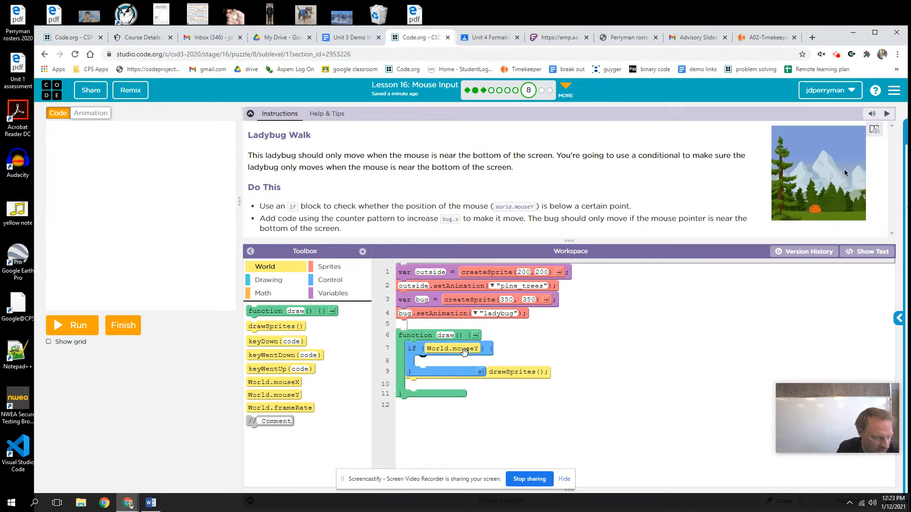
pyautogui.click(263, 292)
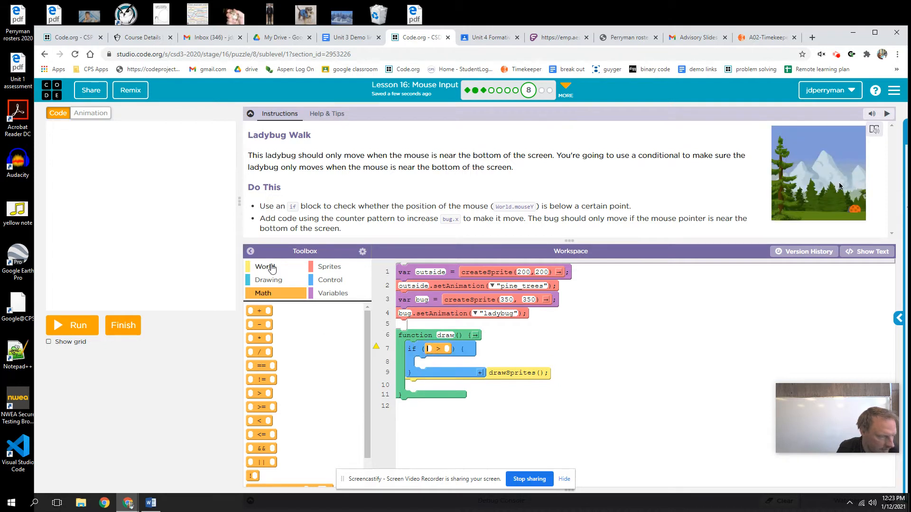
# Step: Make the condition World.mouseY > 240 and add a bug.x assignment inside the if
pyautogui.click(264, 266)
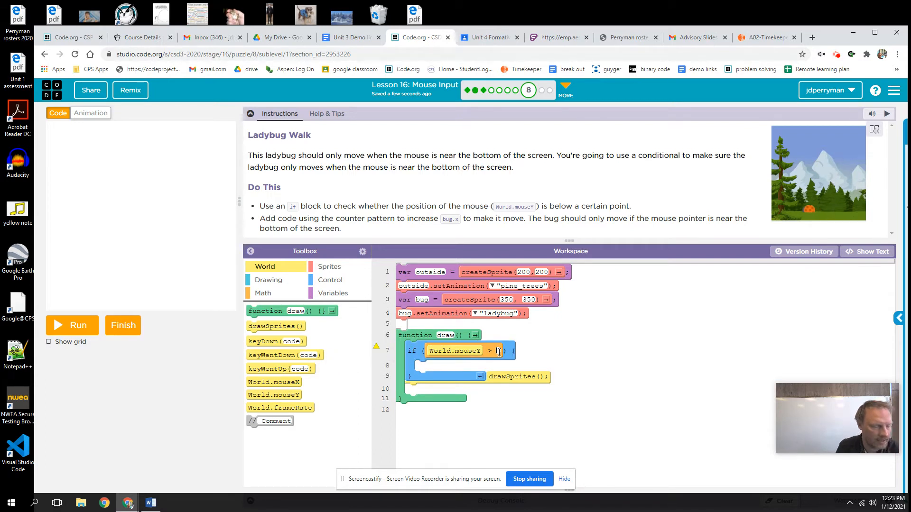
pyautogui.write('240')
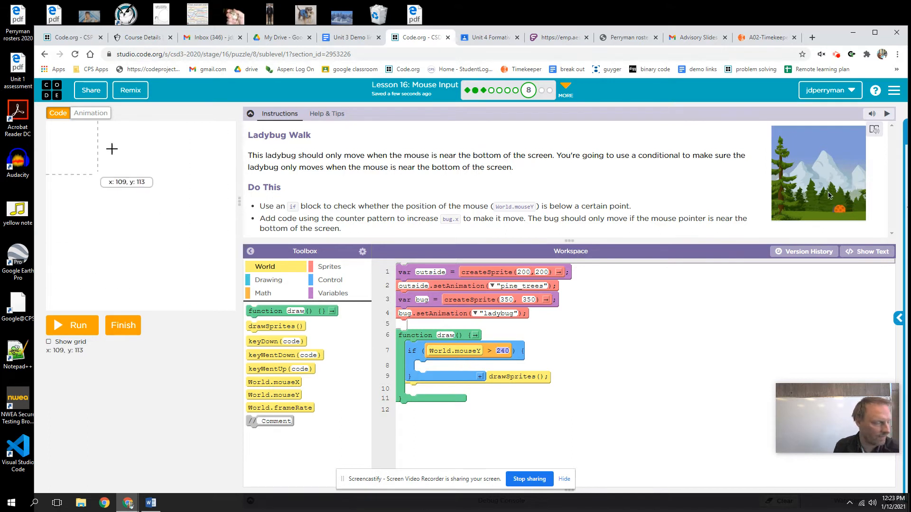
pyautogui.moveTo(132, 275)
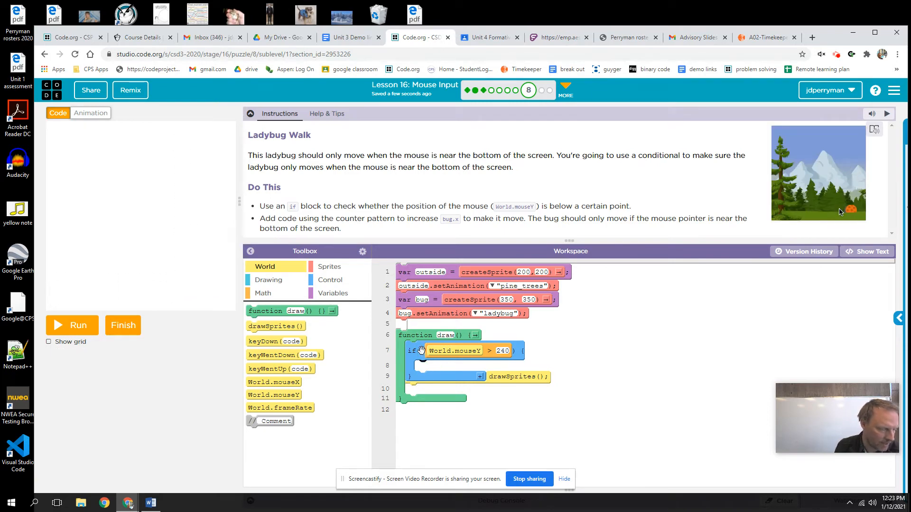
pyautogui.click(329, 266)
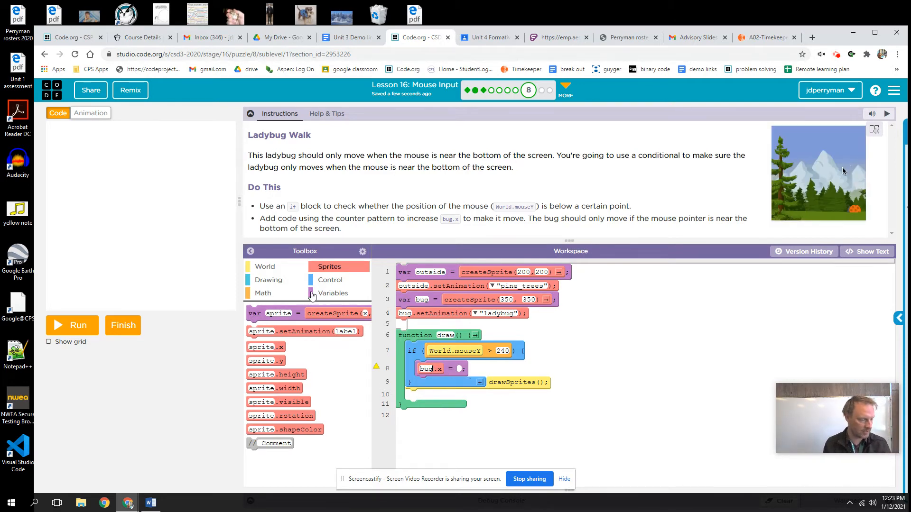
pyautogui.moveTo(433, 361)
pyautogui.write('bug.x + 1')
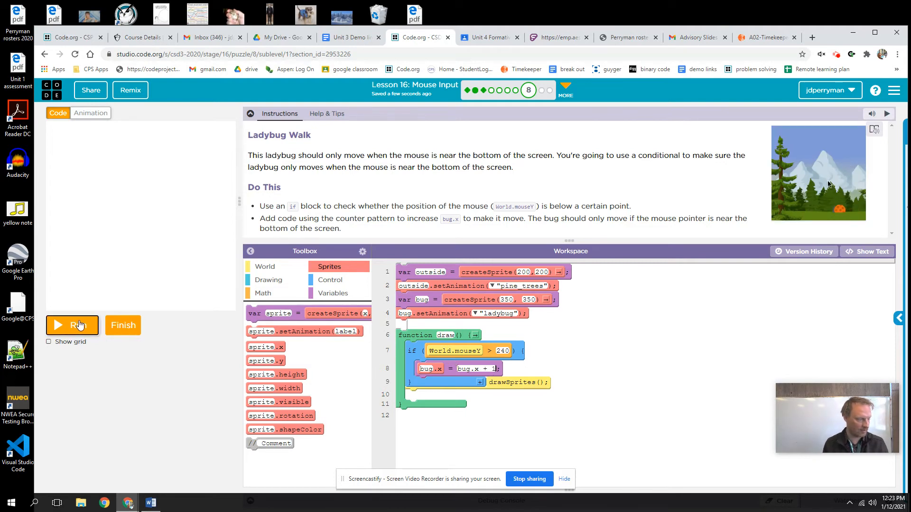
# Step: Test-run the ladybug program and switch the editor to JavaScript text view
pyautogui.click(73, 324)
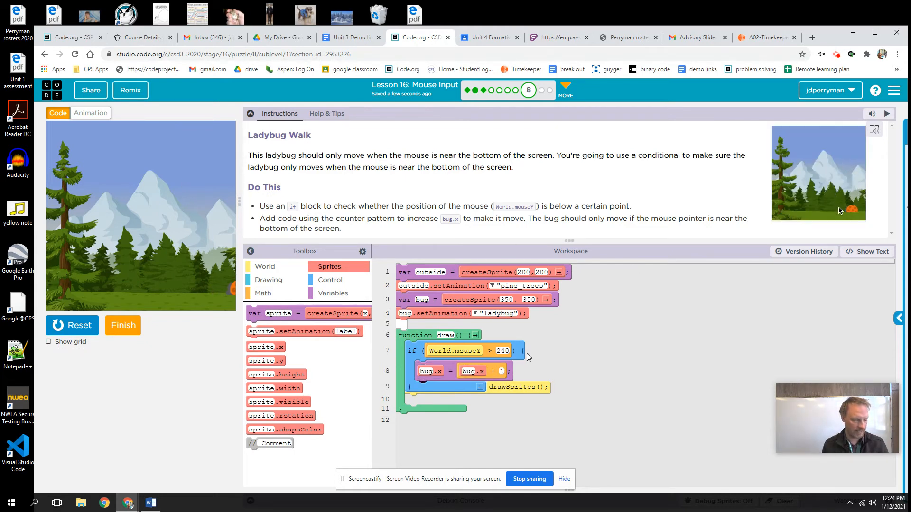
pyautogui.click(871, 252)
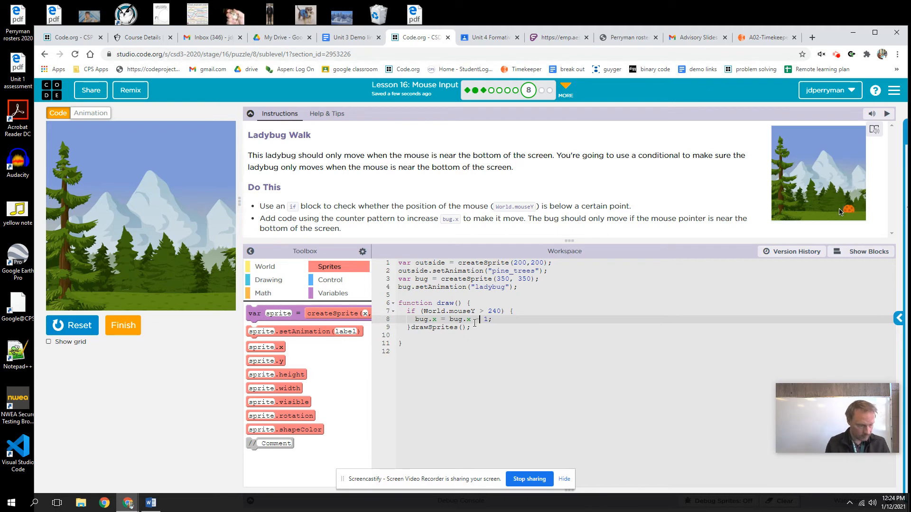
# Step: Change the update to bug.x - 1, rerun the program, and return to block view
pyautogui.click(72, 325)
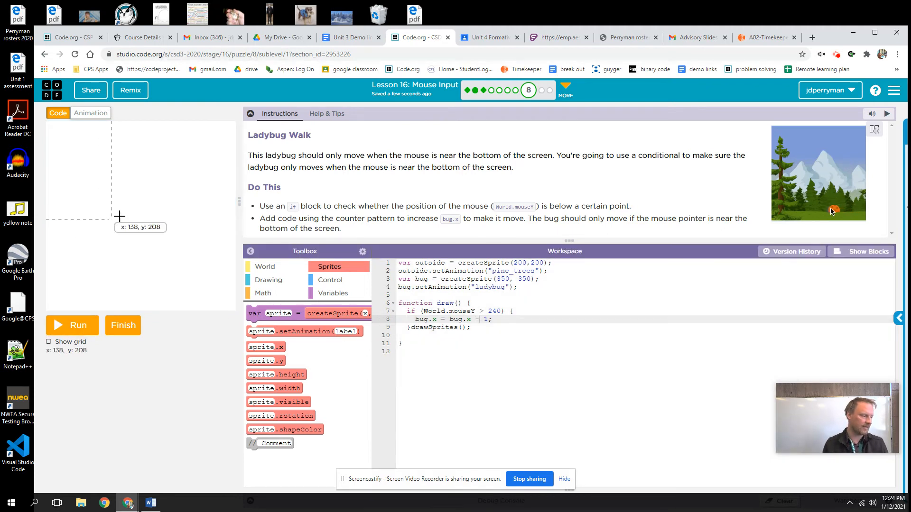
pyautogui.click(72, 324)
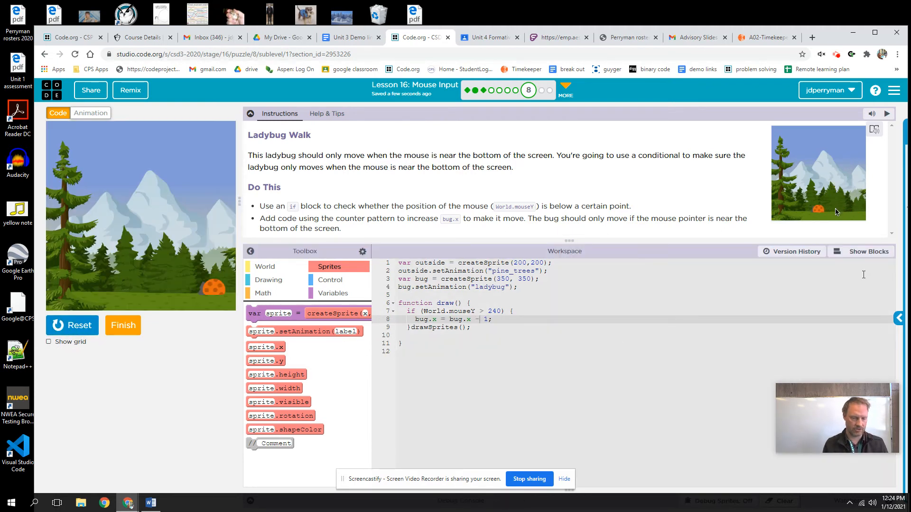
pyautogui.click(866, 251)
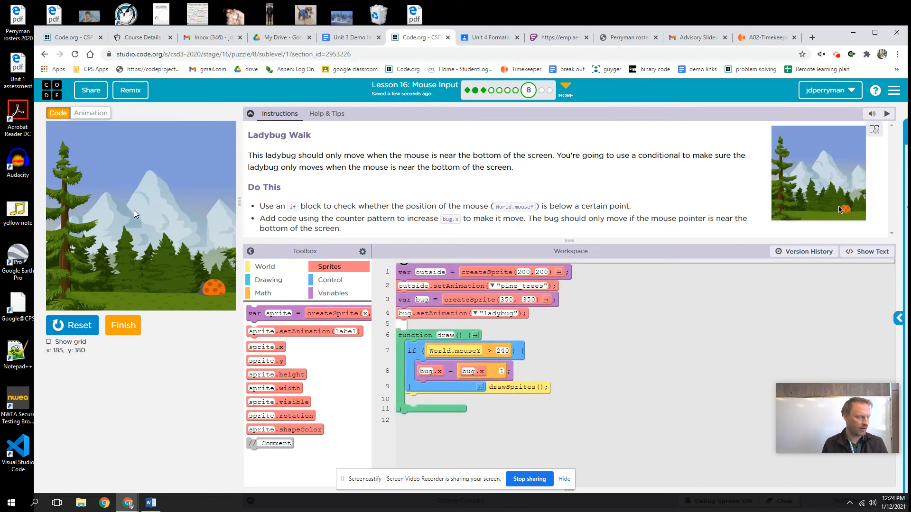
pyautogui.moveTo(139, 269)
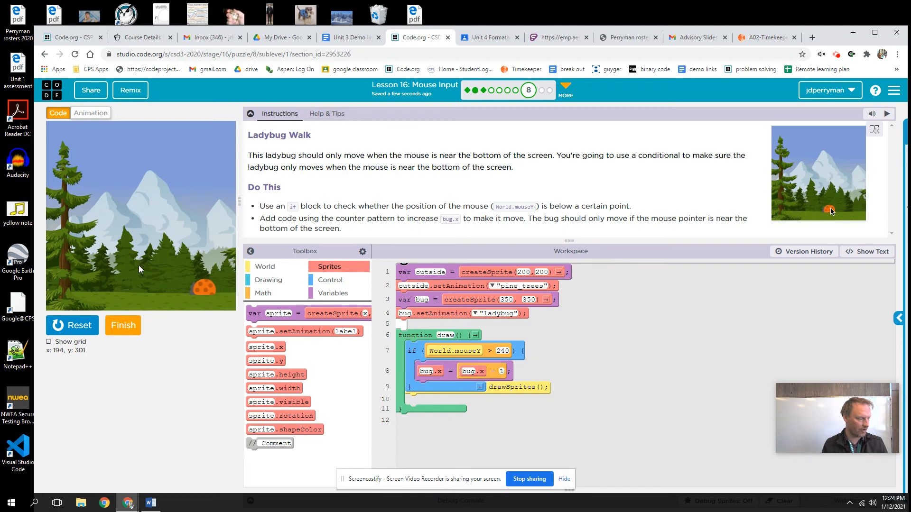
pyautogui.moveTo(153, 158)
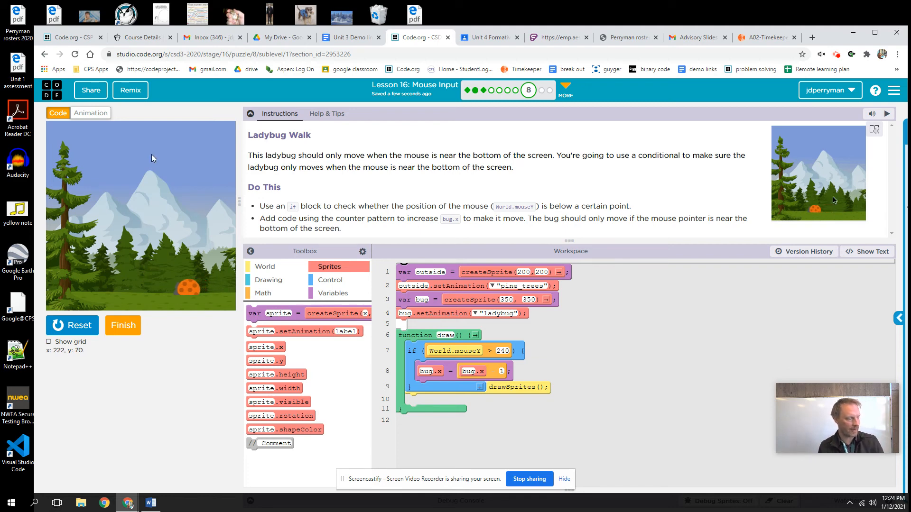